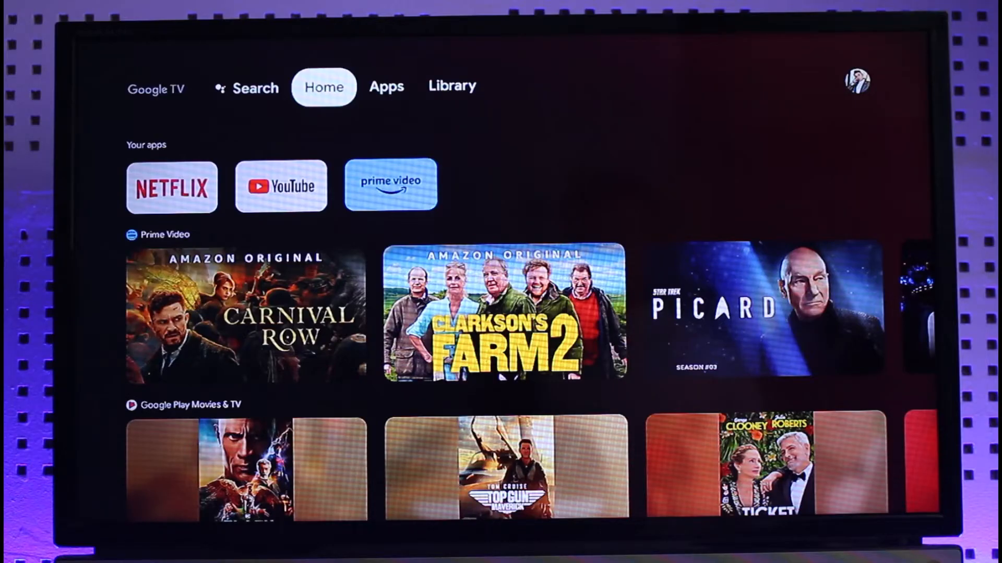
Open Settings from the profile avatar's account panel, past the Library section
click(452, 87)
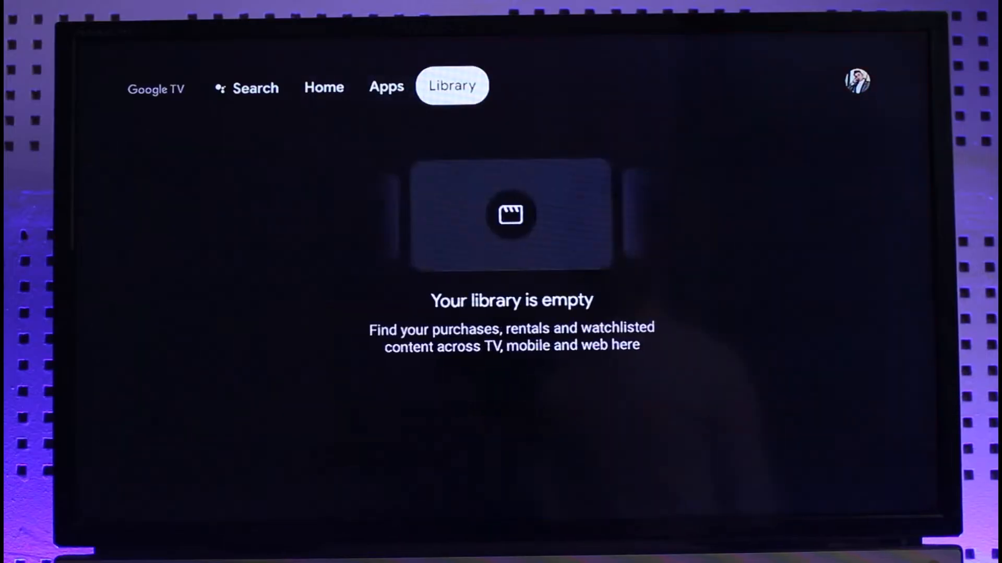
click(859, 82)
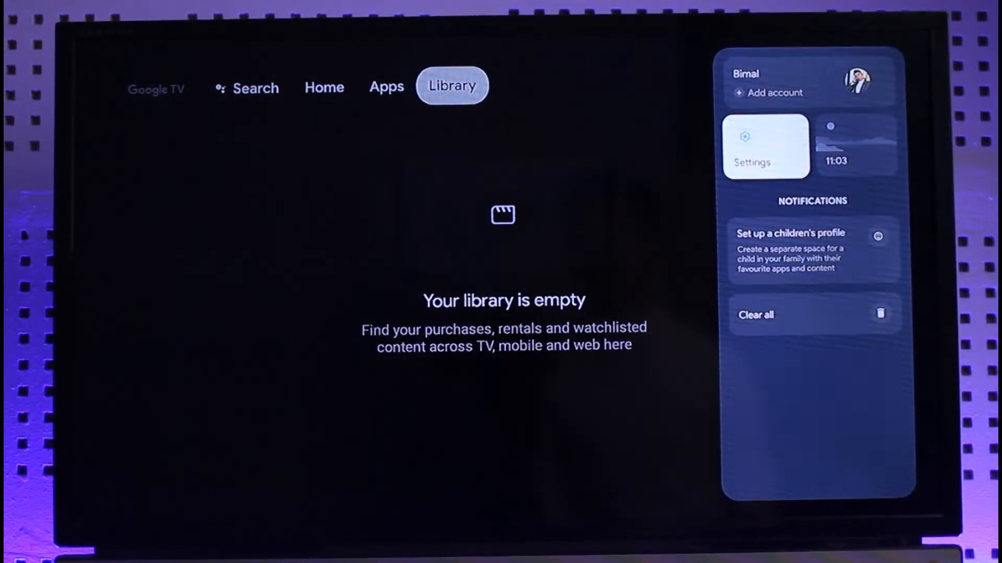
click(767, 146)
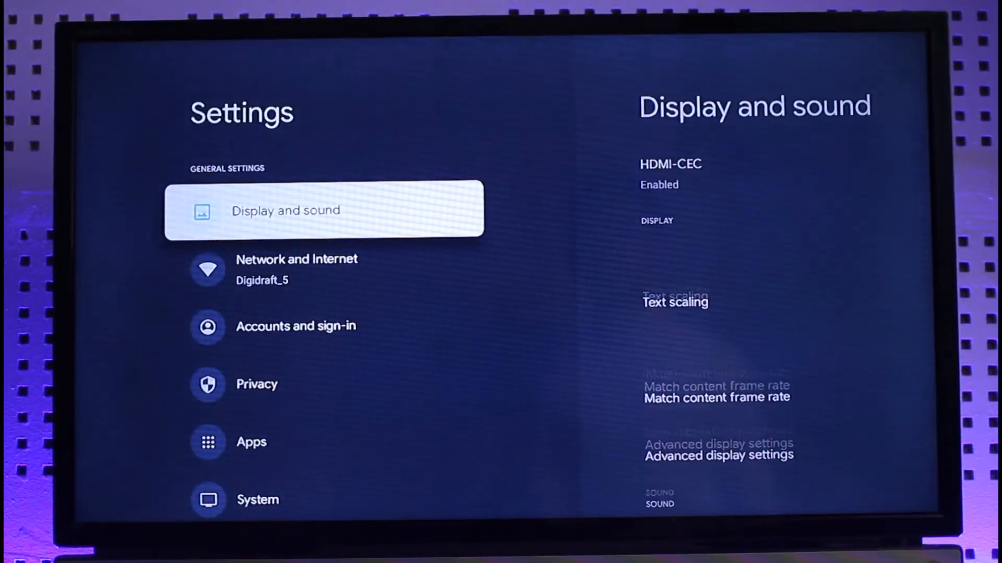